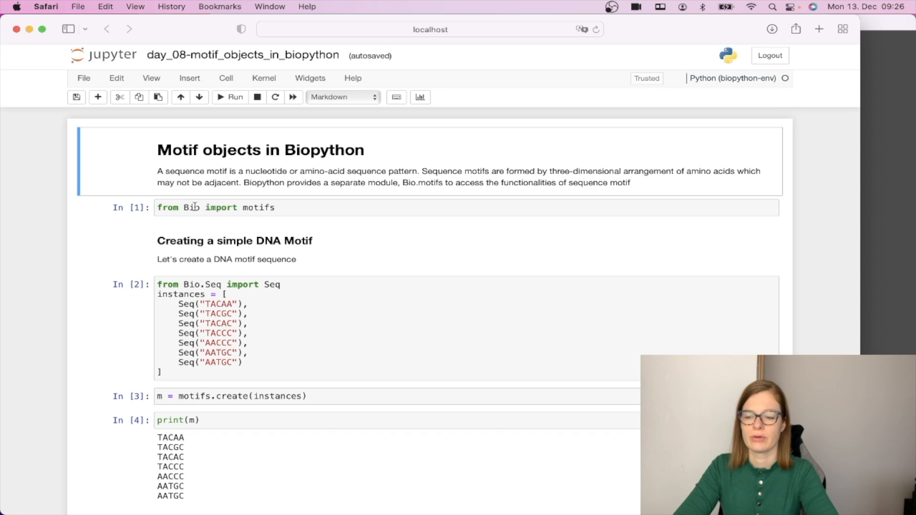
mouse_move(265, 254)
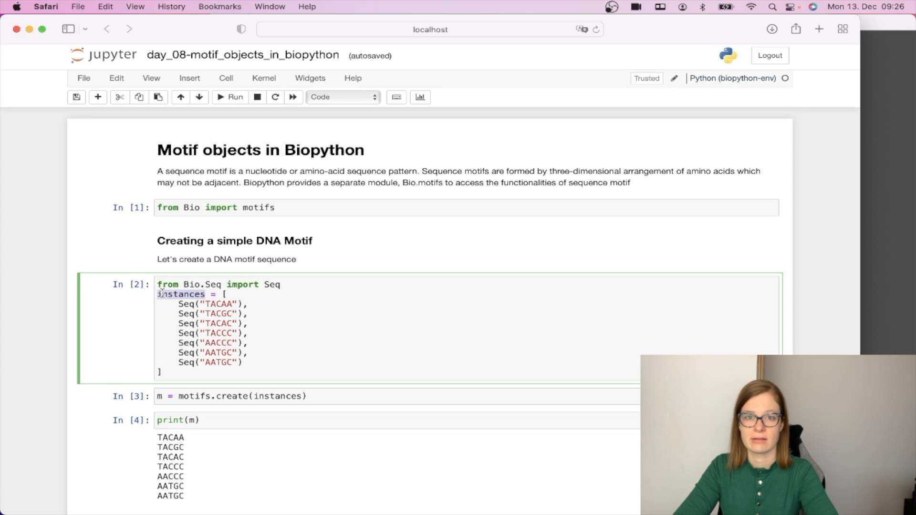
scroll("down", 3)
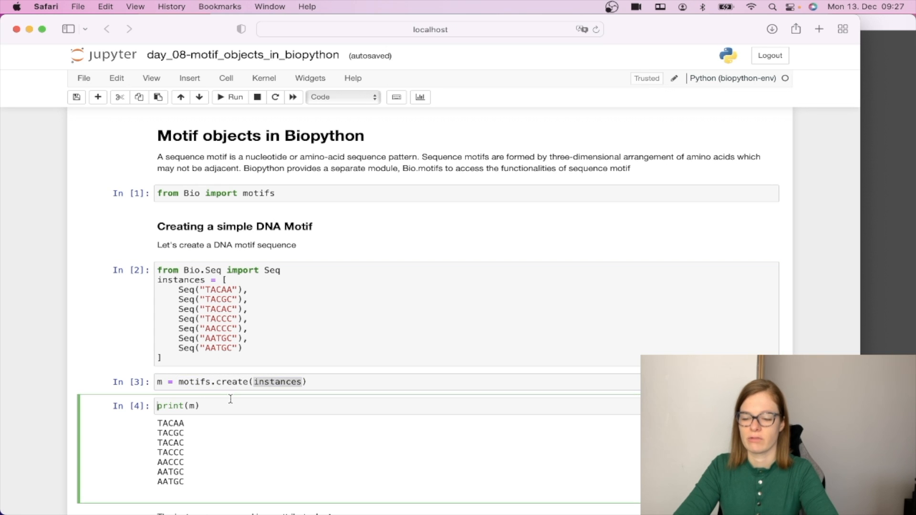
mouse_move(176, 453)
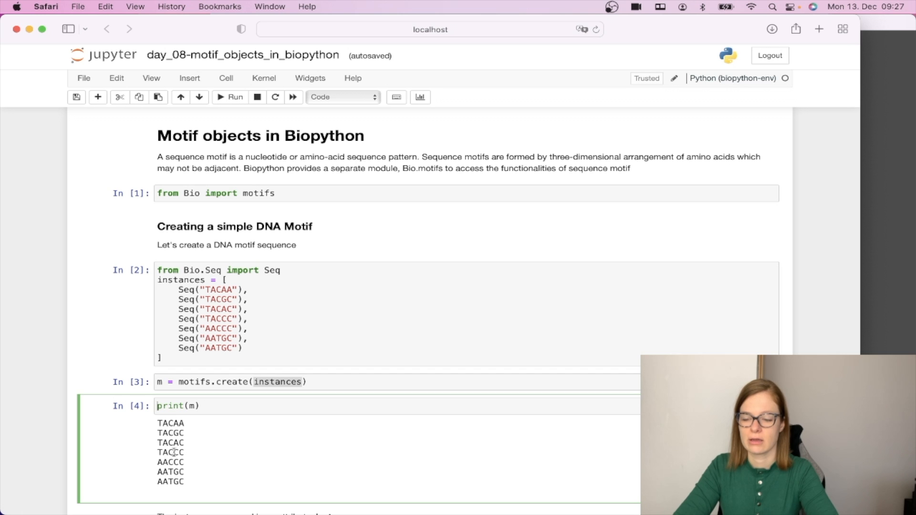
mouse_move(176, 442)
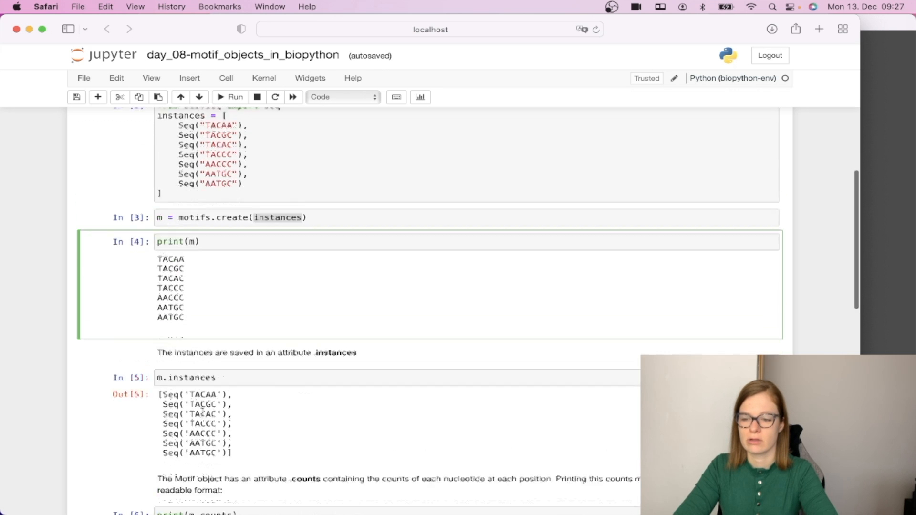
scroll("down", 3)
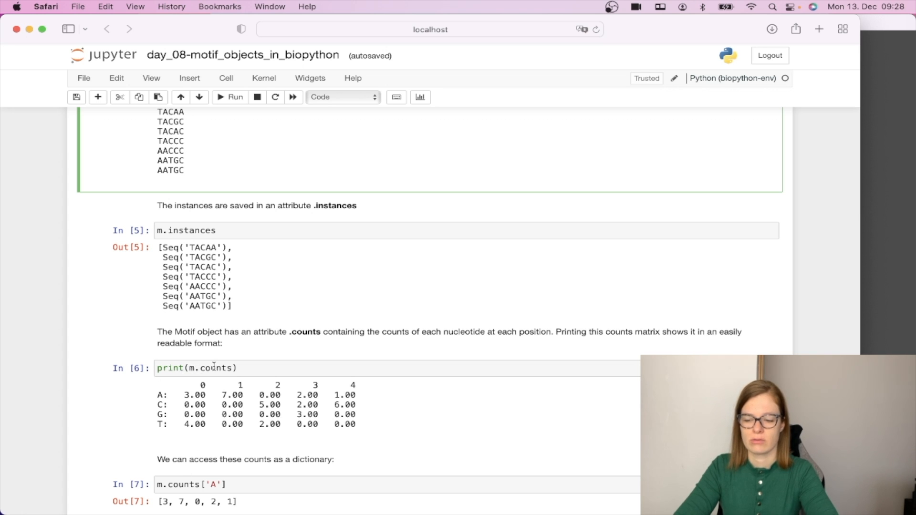
mouse_move(197, 385)
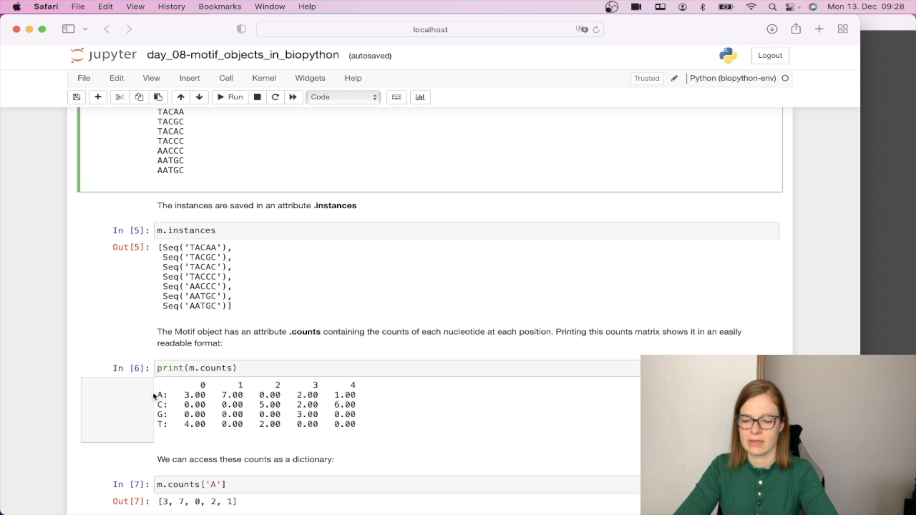
mouse_move(166, 407)
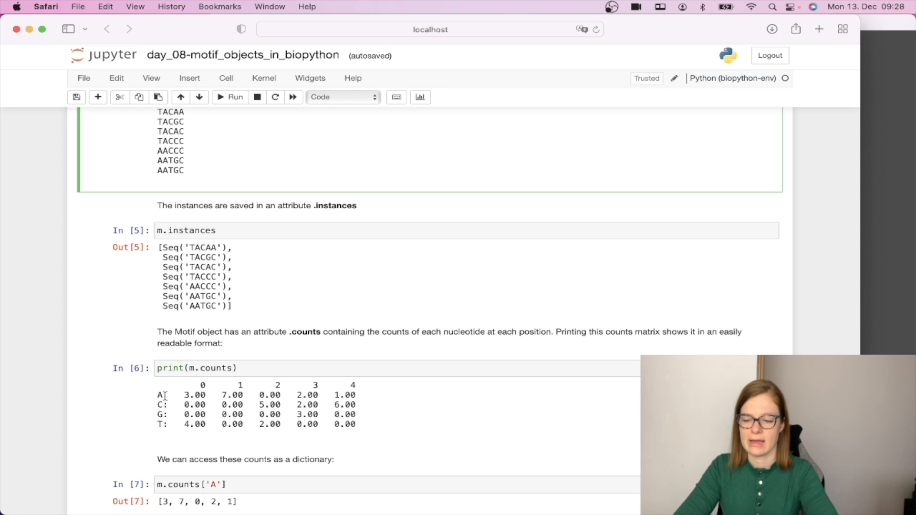
mouse_move(200, 267)
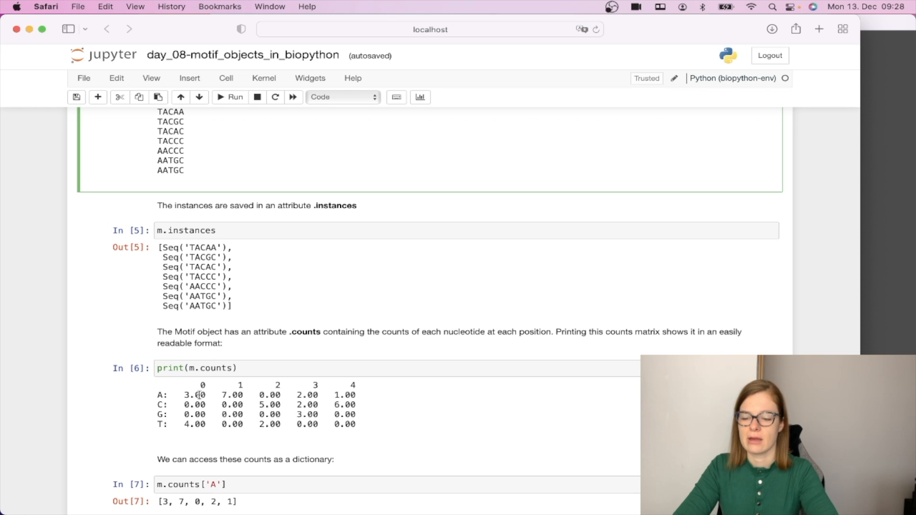
scroll("down", 3)
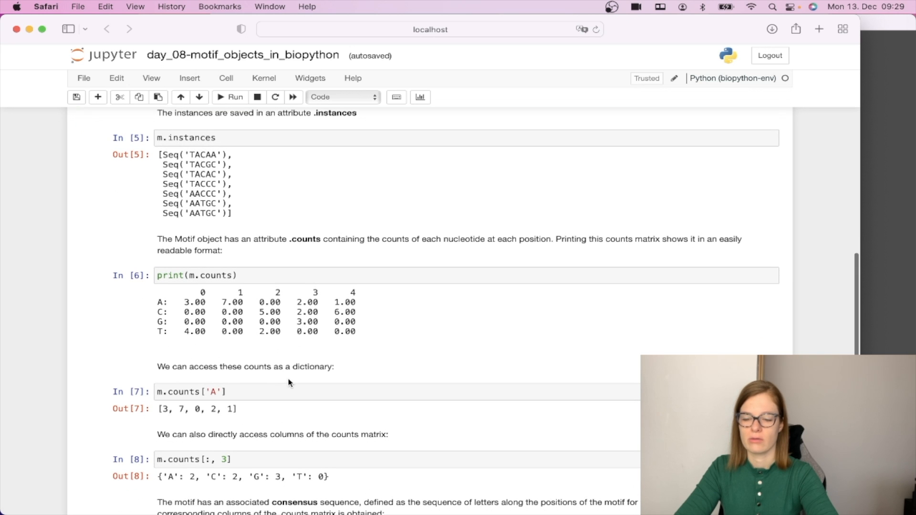
left_click(200, 392)
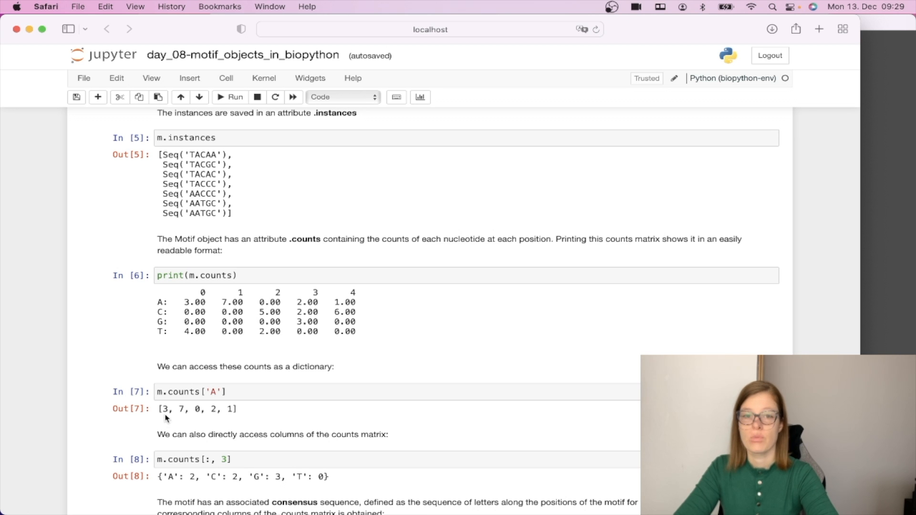
scroll("down", 3)
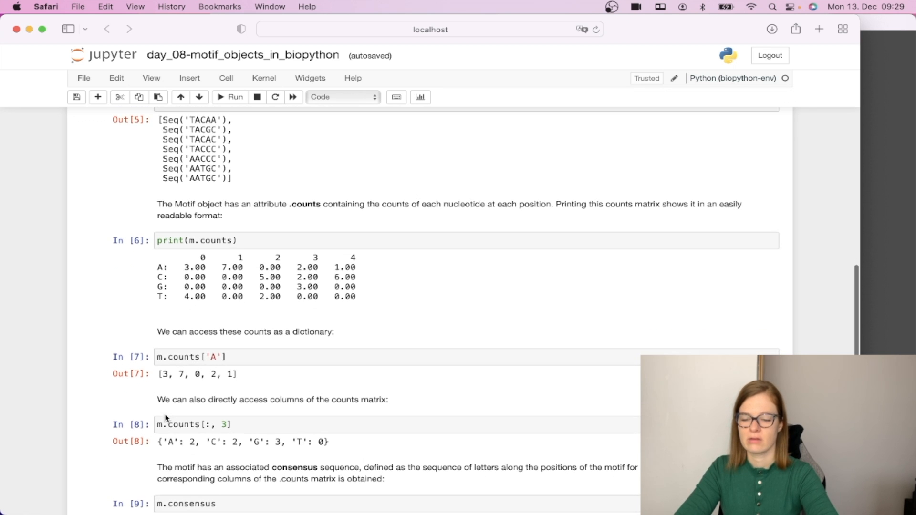
mouse_move(181, 412)
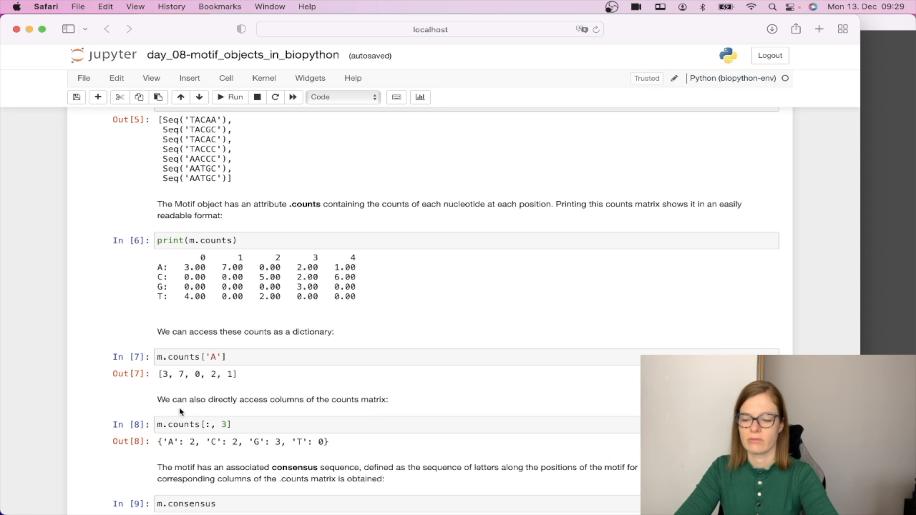
left_click(224, 424)
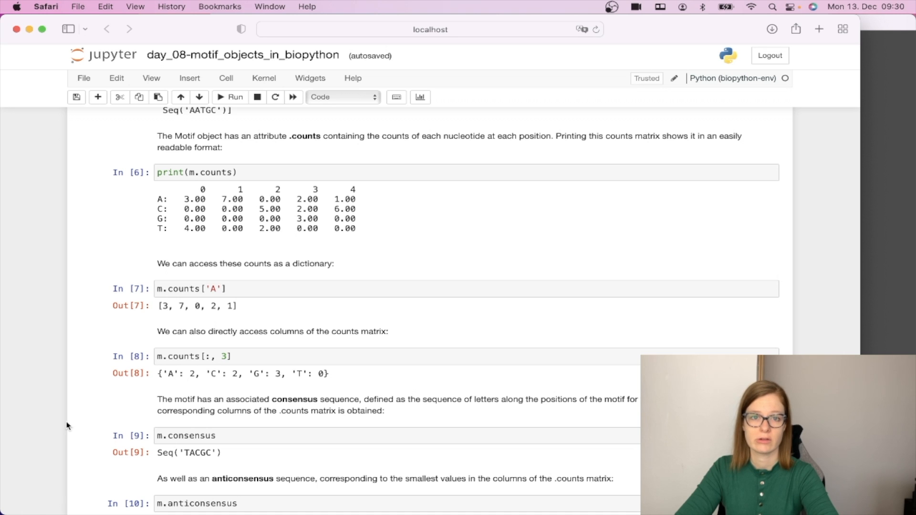
scroll("down", 3)
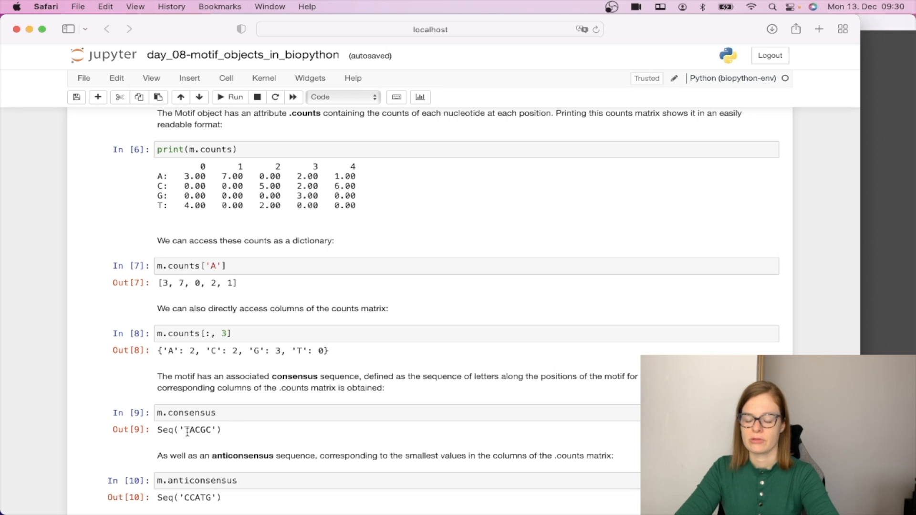
mouse_move(186, 427)
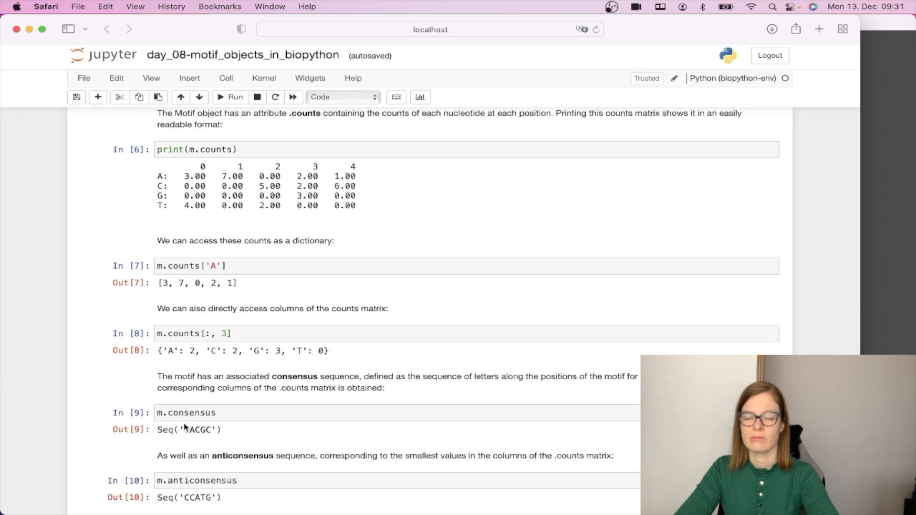
mouse_move(184, 434)
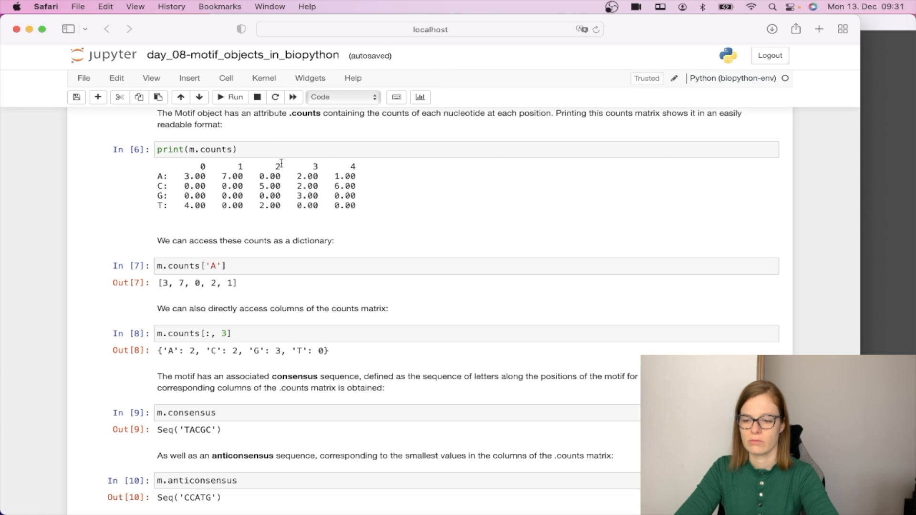
mouse_move(322, 164)
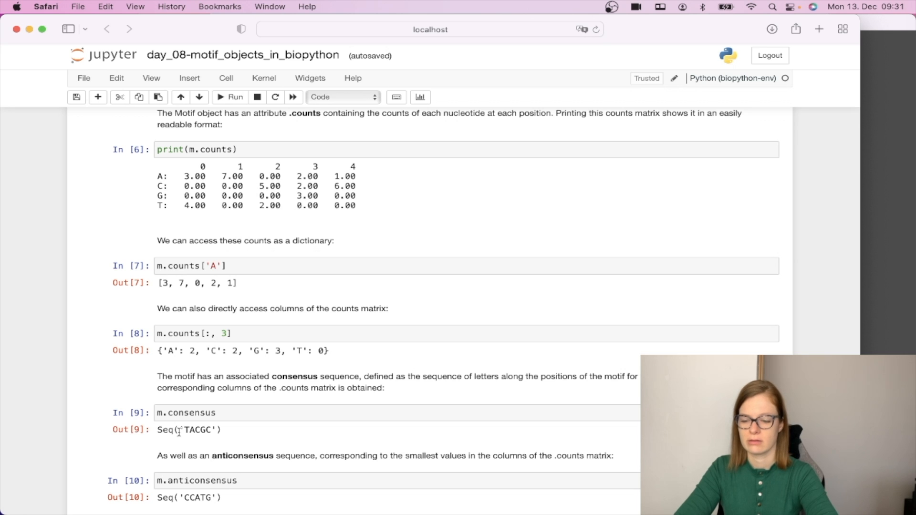
scroll("down", 3)
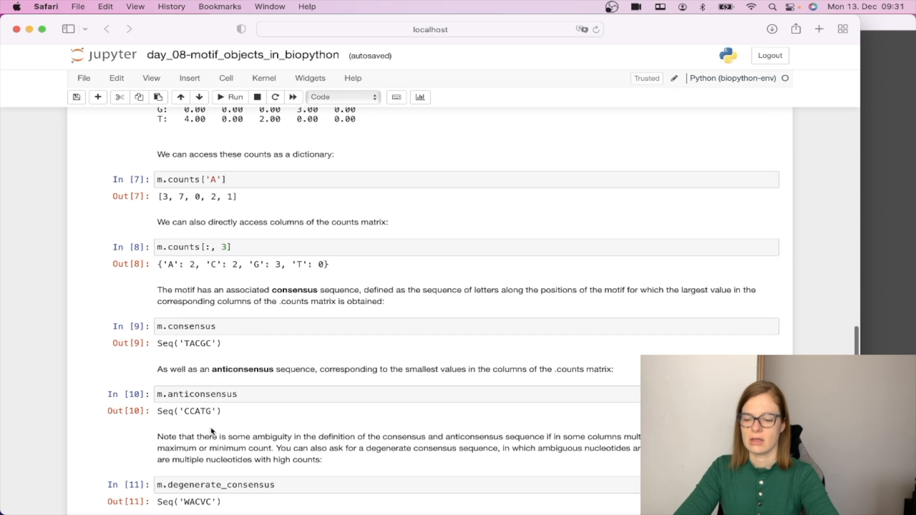
mouse_move(259, 422)
type("Here, W and V follow the IUPAC nucleotide ambiguity codes: W is either A or T, and V is A, C, or G")
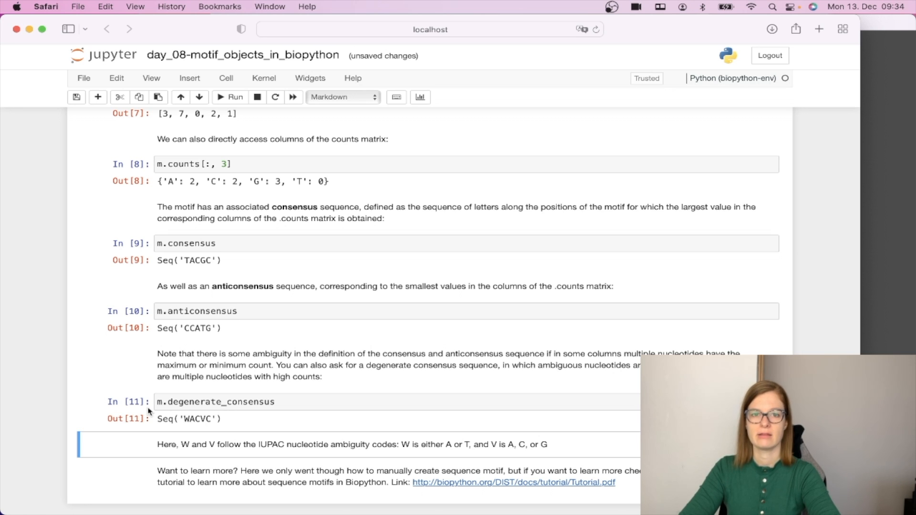
scroll("down", 3)
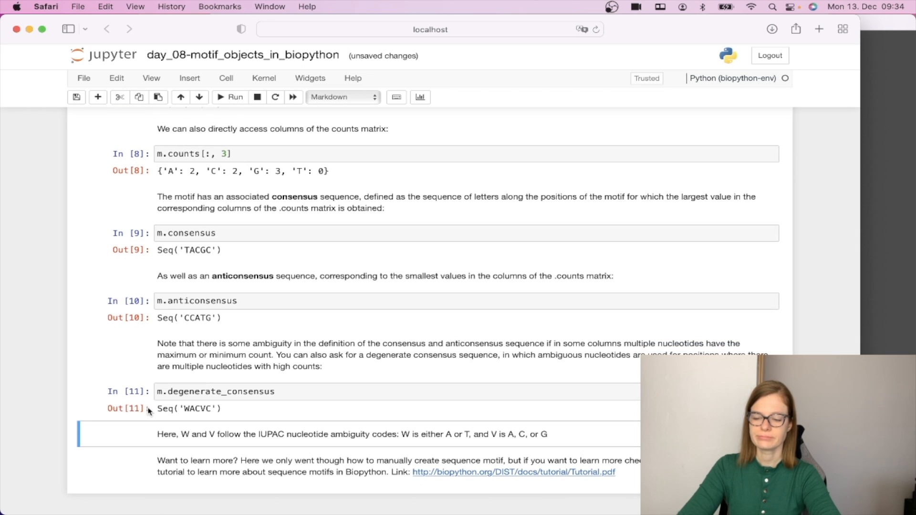
mouse_move(148, 410)
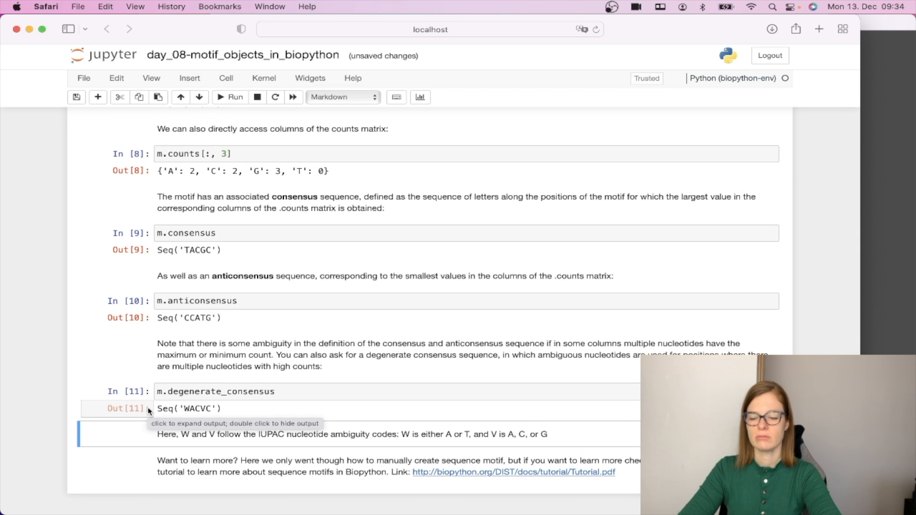